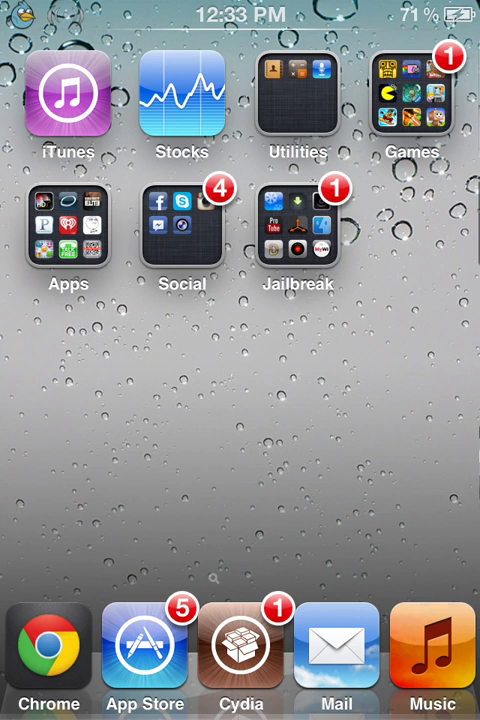
Return to the home screen and launch Cydia from the dock
{"action": "scroll", "scroll_direction": "left", "scroll_amount": 3}
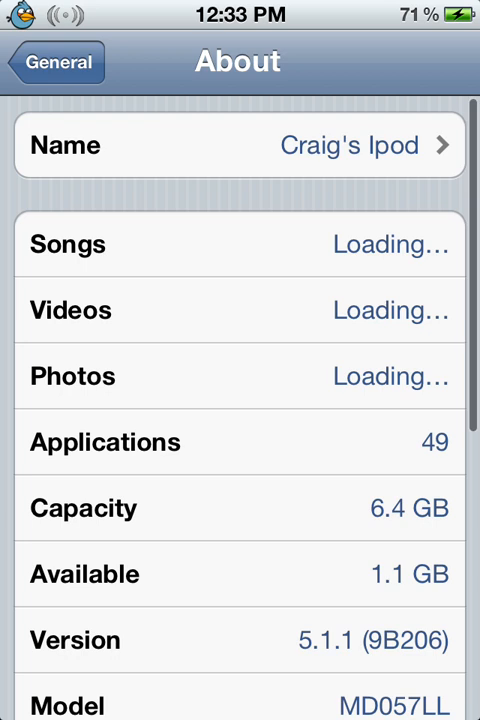
{"action": "left_click", "coordinate": [56, 61]}
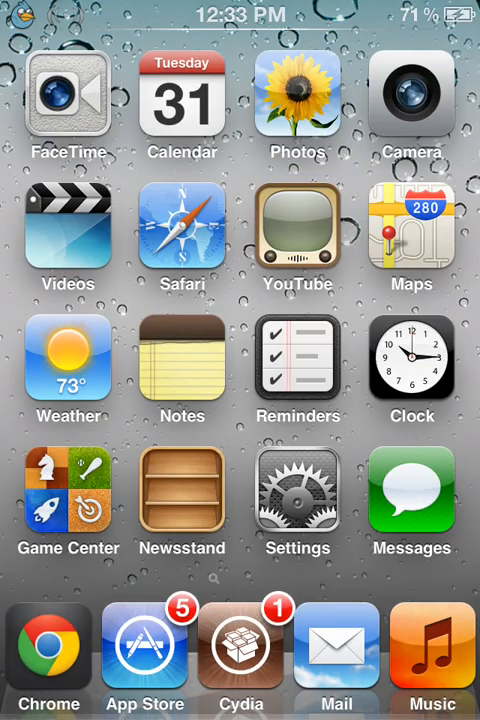
{"action": "left_click", "coordinate": [239, 650]}
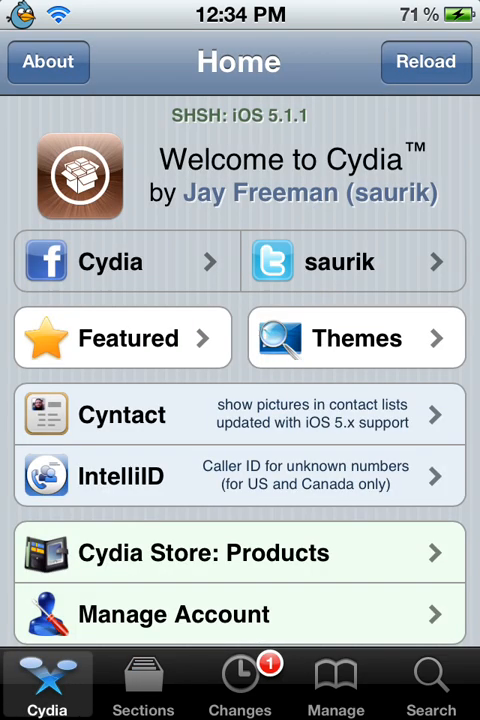
In Manage > Sources edit mode, enter the source URL cydia.bassamkassem.com/
{"action": "left_click", "coordinate": [336, 685]}
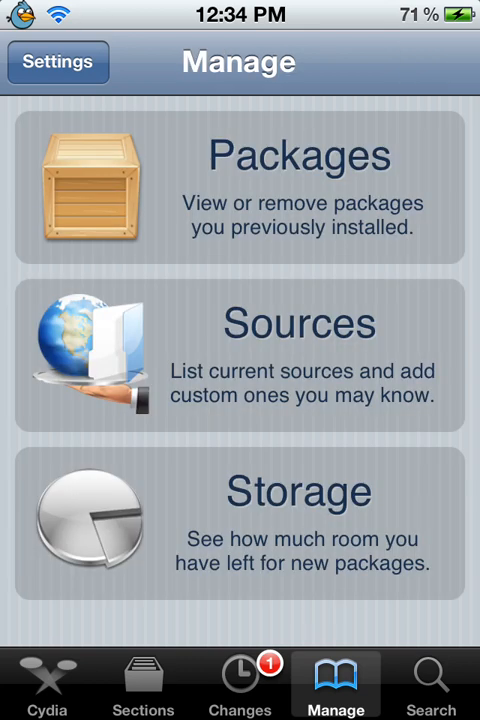
{"action": "left_click", "coordinate": [238, 356]}
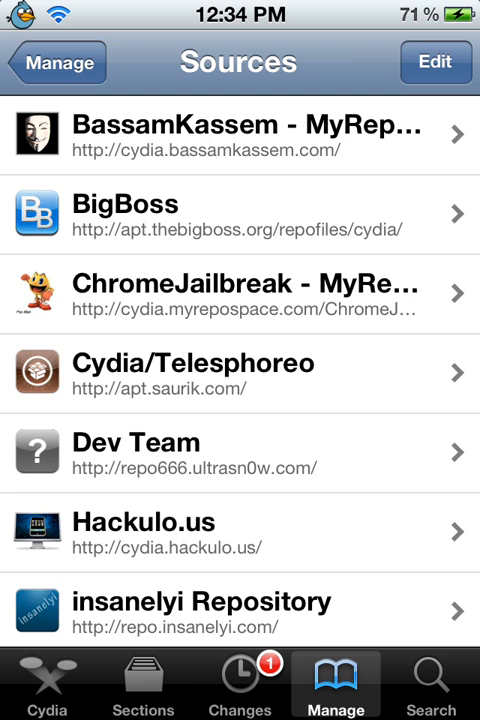
{"action": "left_click", "coordinate": [435, 61]}
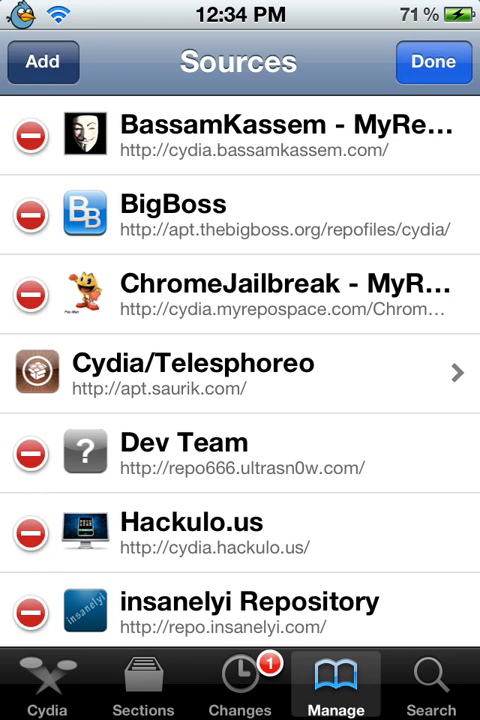
{"action": "left_click", "coordinate": [42, 62]}
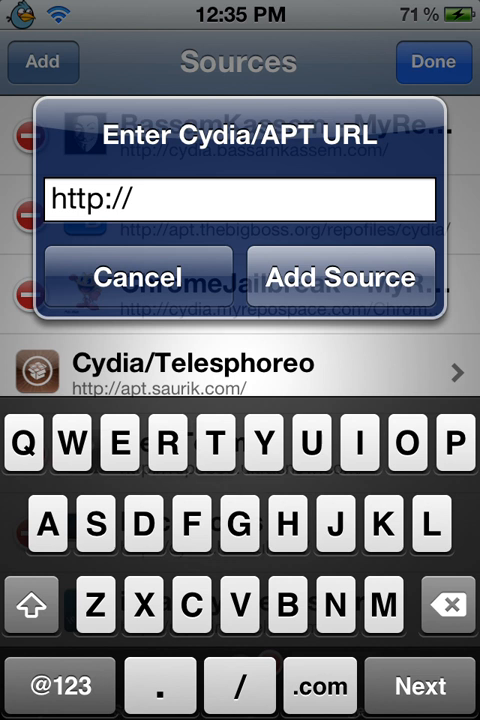
{"action": "type", "text": "cydia."}
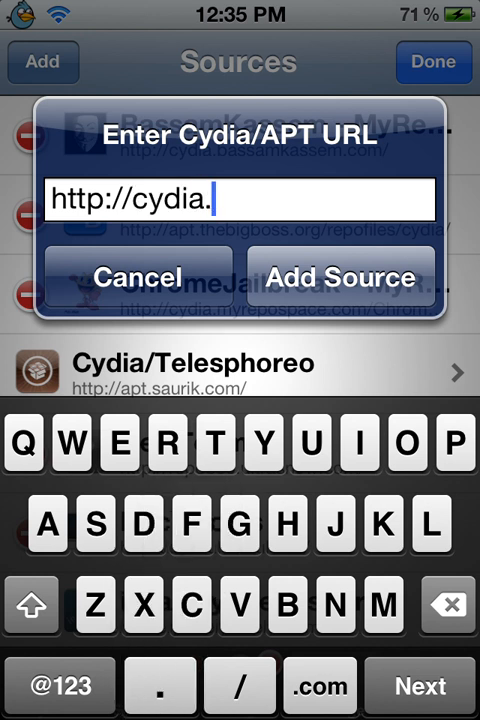
{"action": "type", "text": "bassam"}
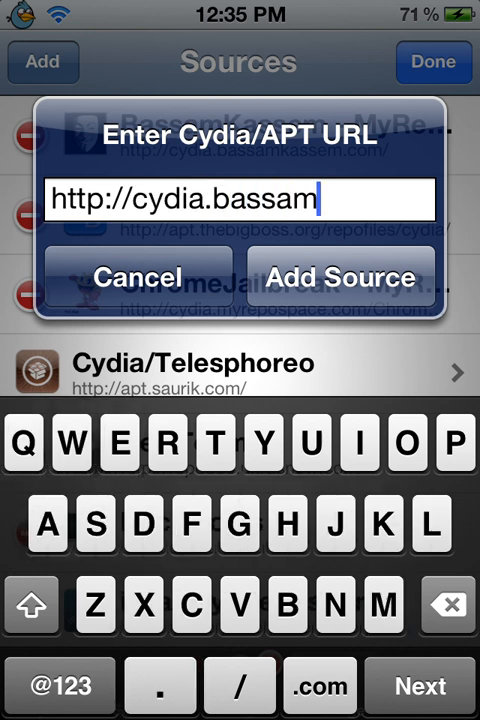
{"action": "type", "text": "kass"}
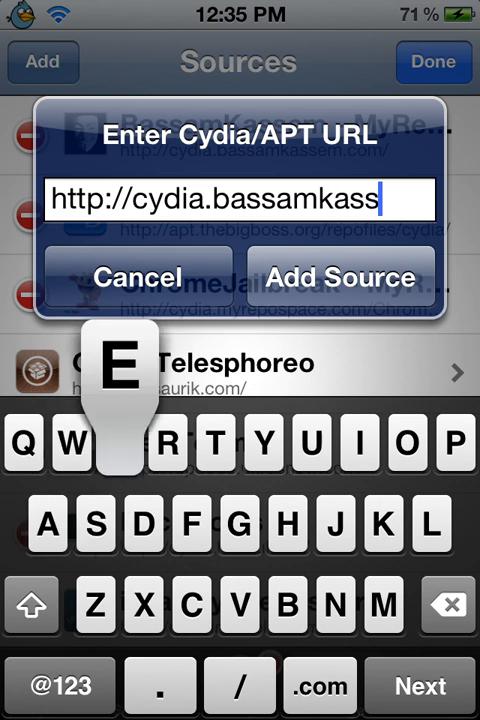
{"action": "type", "text": "em.com/"}
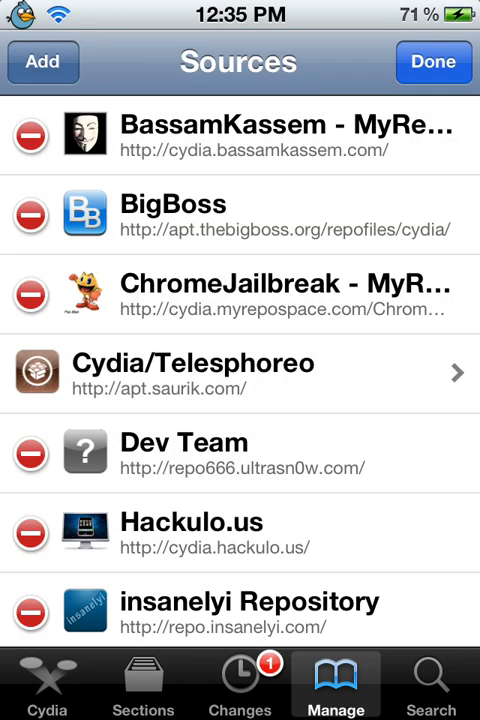
Finish editing sources and open the BassamKassem - MyRepoSpace package listing
{"action": "left_click", "coordinate": [433, 61]}
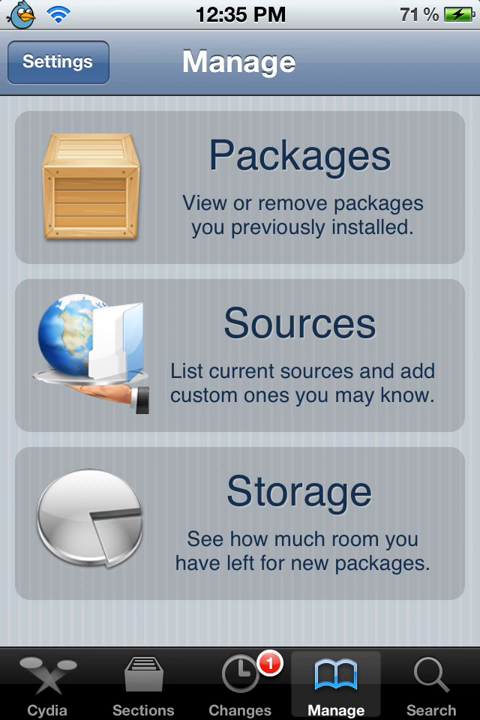
{"action": "left_click", "coordinate": [238, 357]}
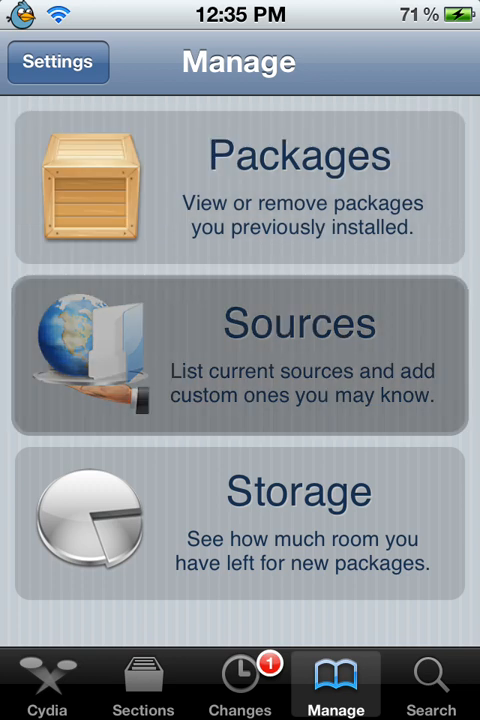
{"action": "left_click", "coordinate": [238, 356]}
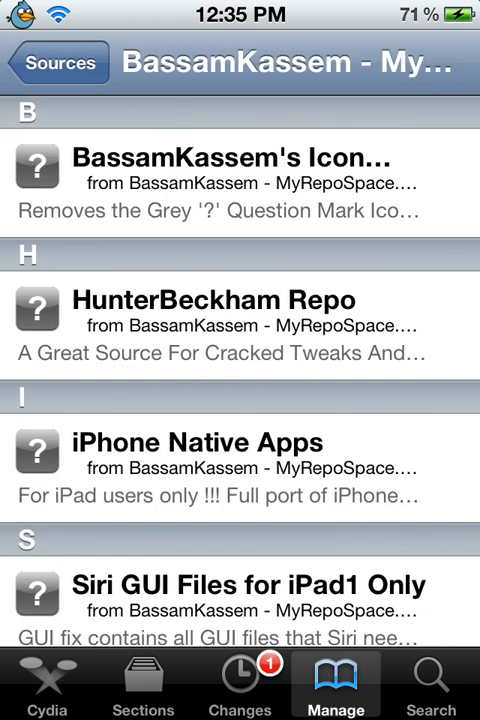
Scroll through the BassamKassem packages and open the [Ac!D]Siri package
{"action": "scroll", "scroll_direction": "down", "scroll_amount": 3}
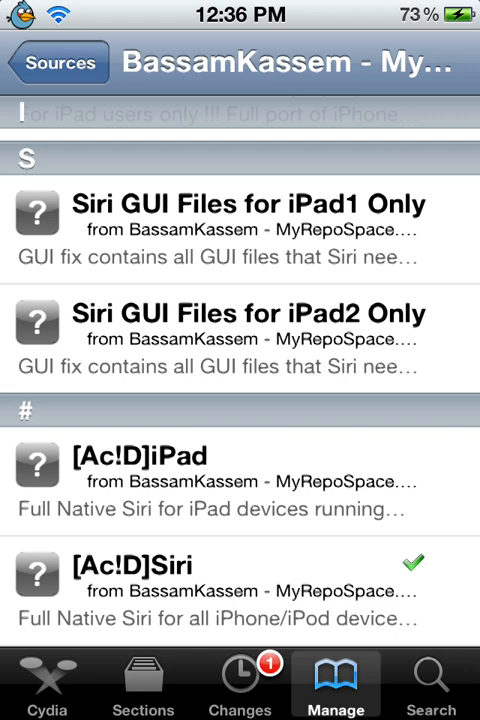
{"action": "left_click", "coordinate": [432, 685]}
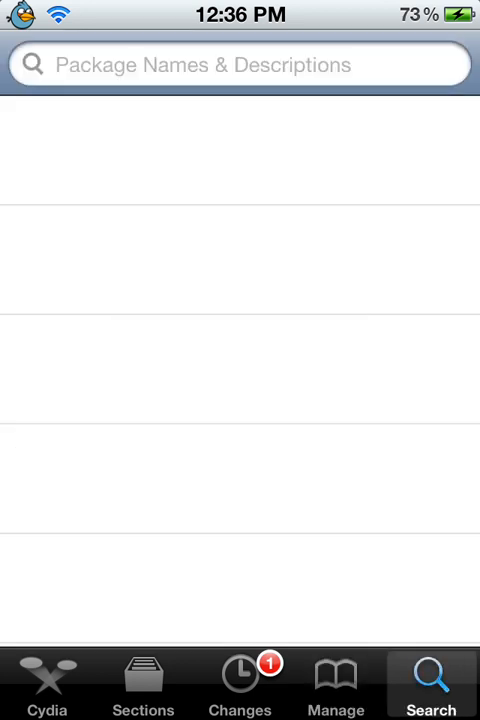
Search for 'Assistantserver', fixing the misspelled query, and open AssistantServer Installer 1.3-3
{"action": "left_click", "coordinate": [240, 64]}
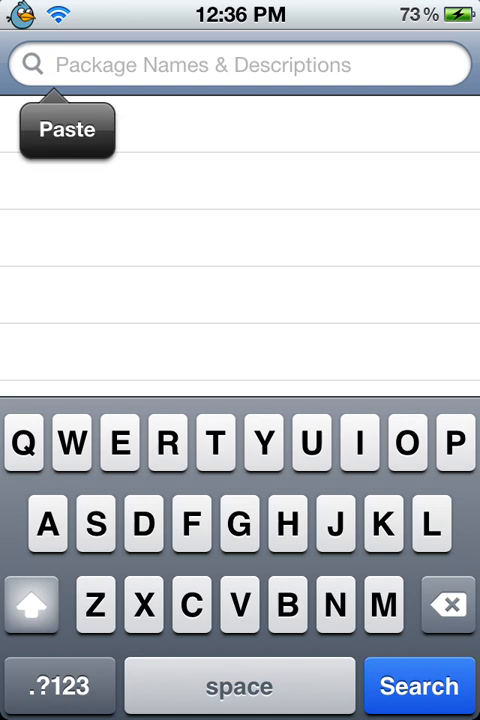
{"action": "left_click", "coordinate": [65, 129]}
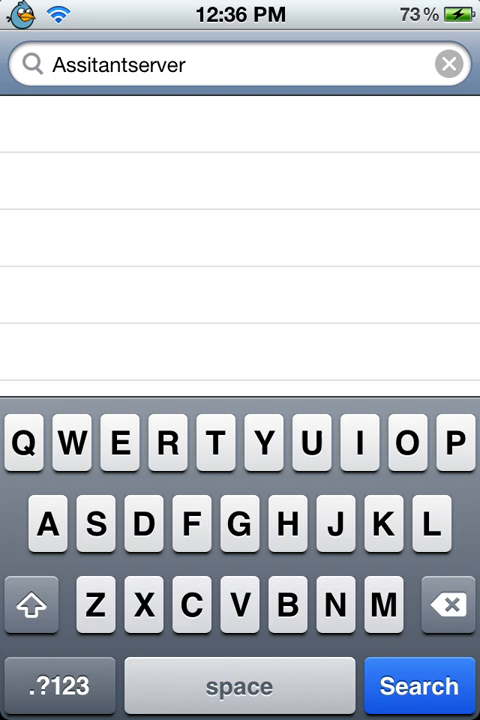
{"action": "left_click", "coordinate": [357, 443]}
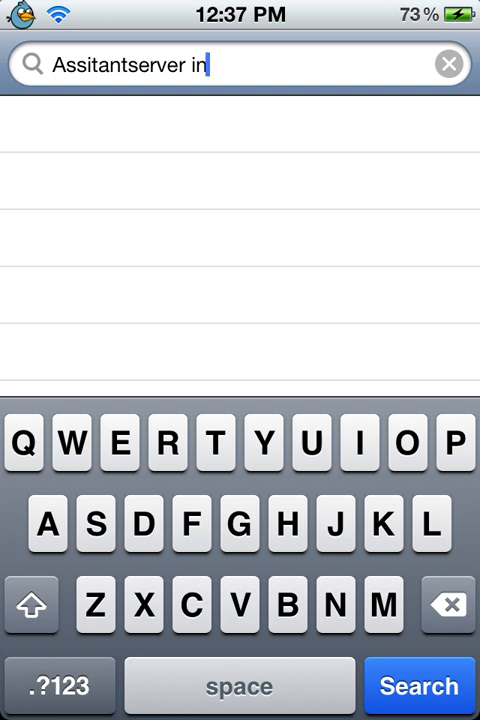
{"action": "left_click", "coordinate": [449, 606]}
{"action": "type", "text": "Assistant"}
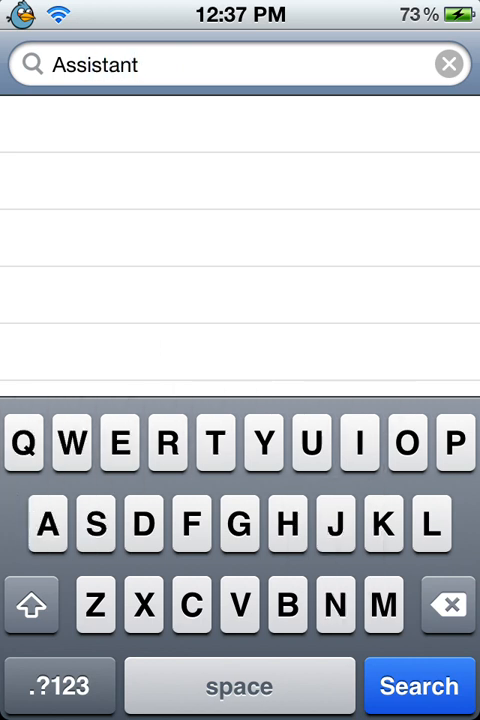
{"action": "type", "text": "server"}
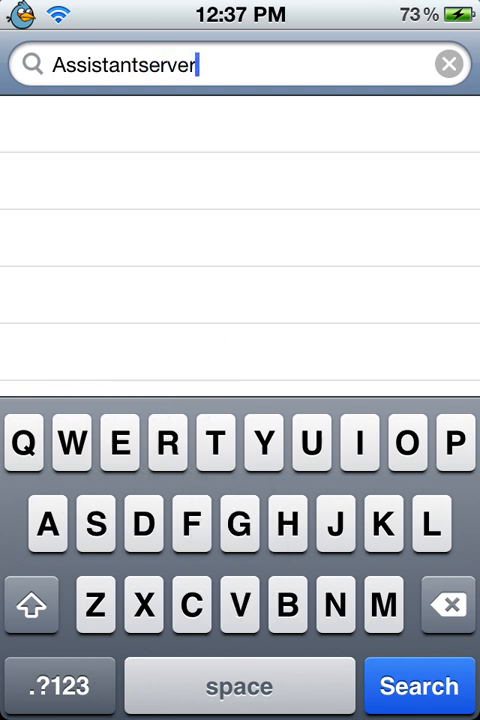
{"action": "left_click", "coordinate": [239, 686]}
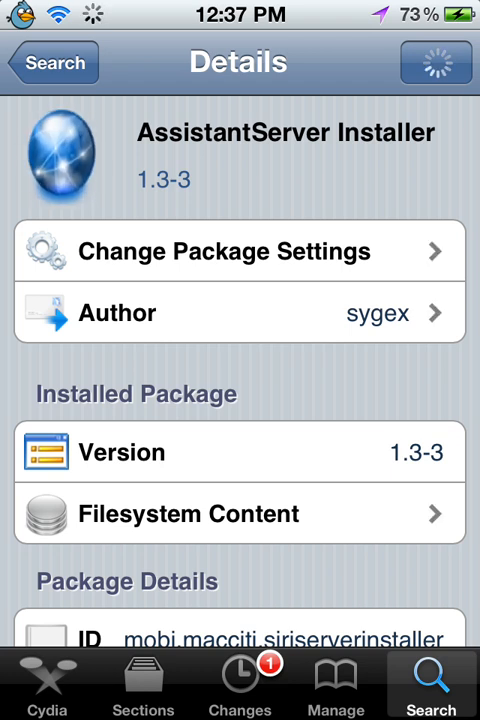
Scroll the AssistantServer Installer details, then exit Cydia to the home screen
{"action": "scroll", "scroll_direction": "up", "scroll_amount": 3}
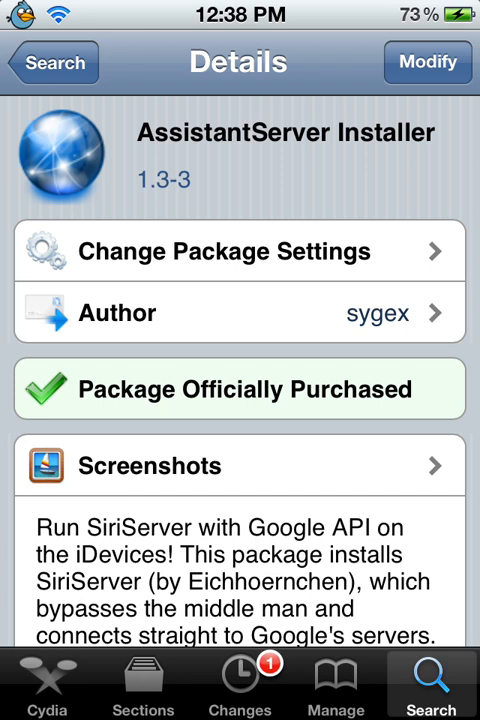
{"action": "key", "text": "home"}
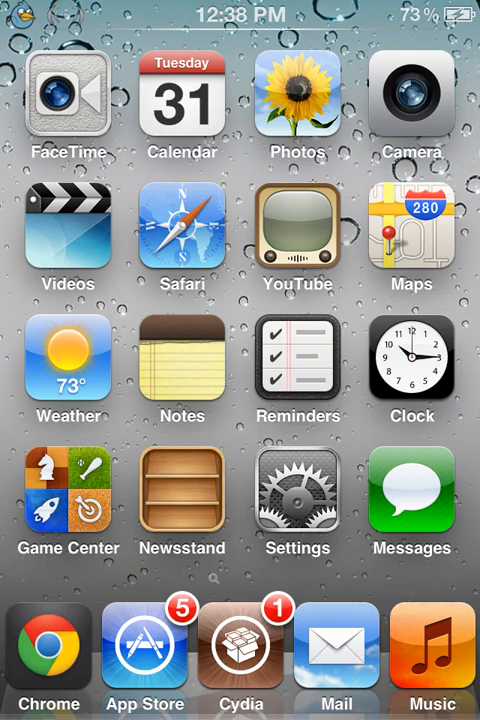
Browse Notifications and Location Services, then verify the General > Siri toggle is on
{"action": "left_click", "coordinate": [297, 500]}
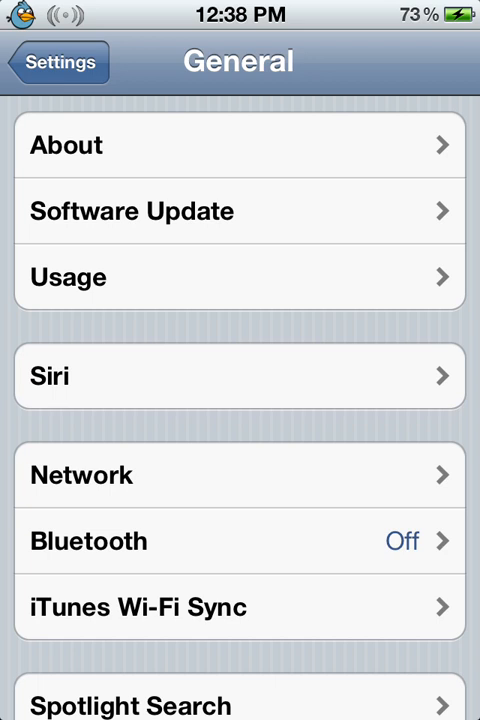
{"action": "left_click", "coordinate": [60, 61]}
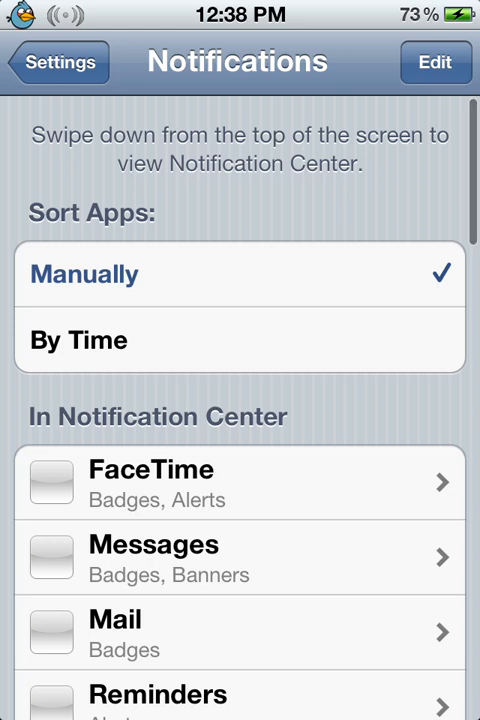
{"action": "left_click", "coordinate": [58, 62]}
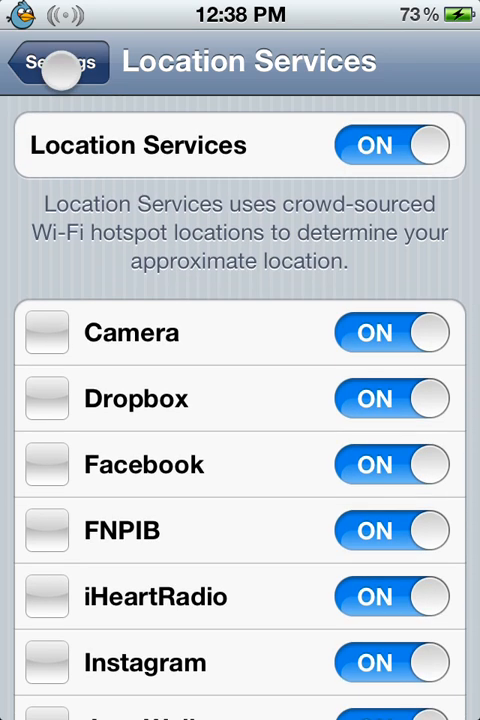
{"action": "left_click", "coordinate": [50, 61]}
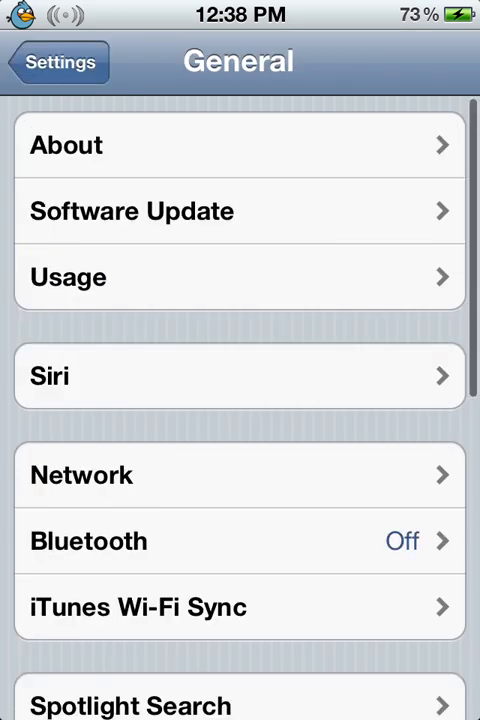
{"action": "left_click", "coordinate": [240, 375]}
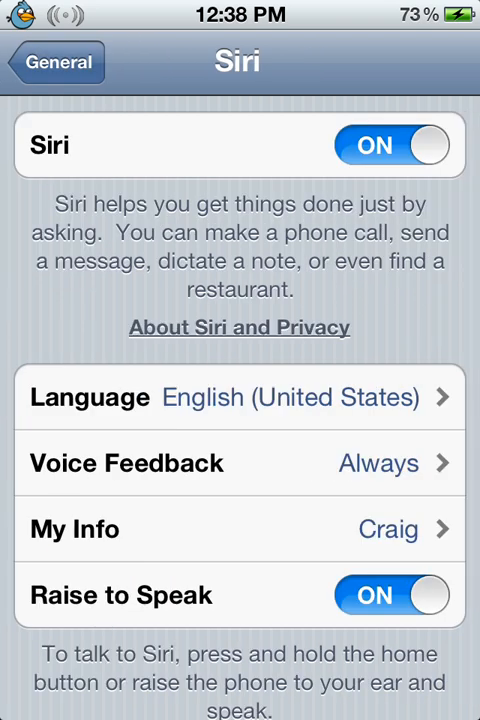
{"action": "left_click", "coordinate": [57, 62]}
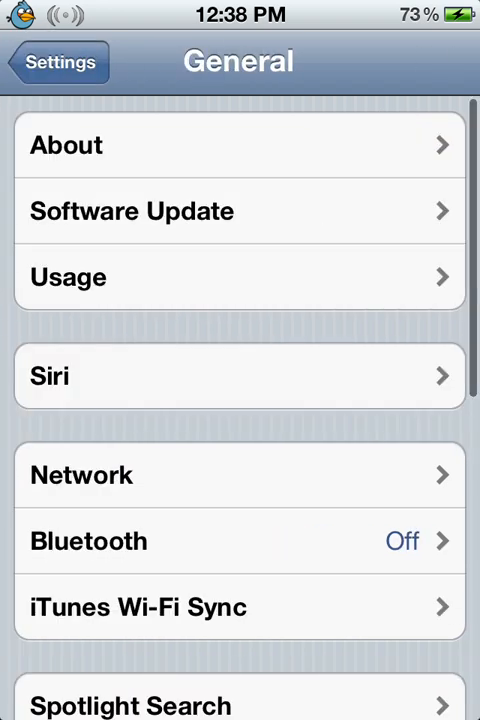
{"action": "left_click", "coordinate": [60, 61]}
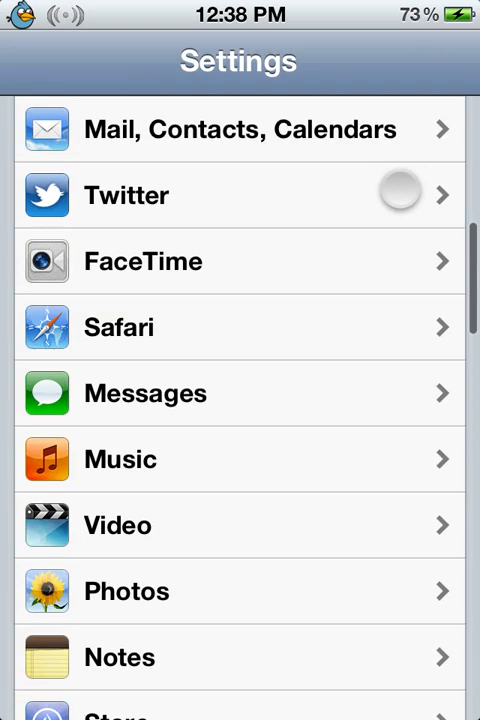
{"action": "scroll", "scroll_direction": "down", "scroll_amount": 3}
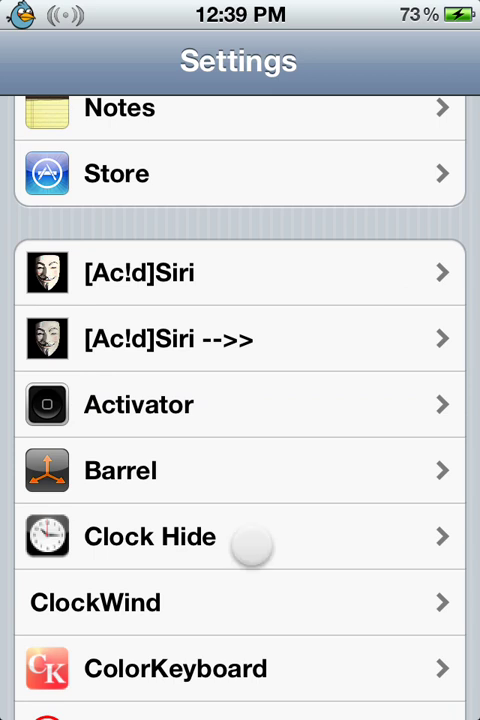
{"action": "scroll", "scroll_direction": "down", "scroll_amount": 3}
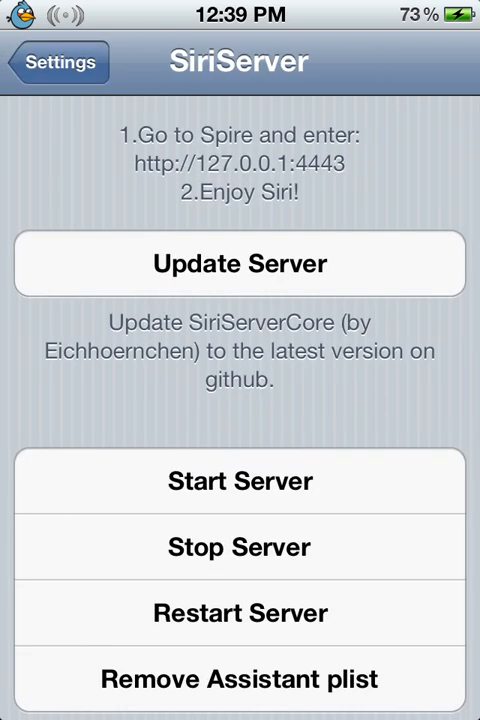
{"action": "left_click", "coordinate": [57, 61]}
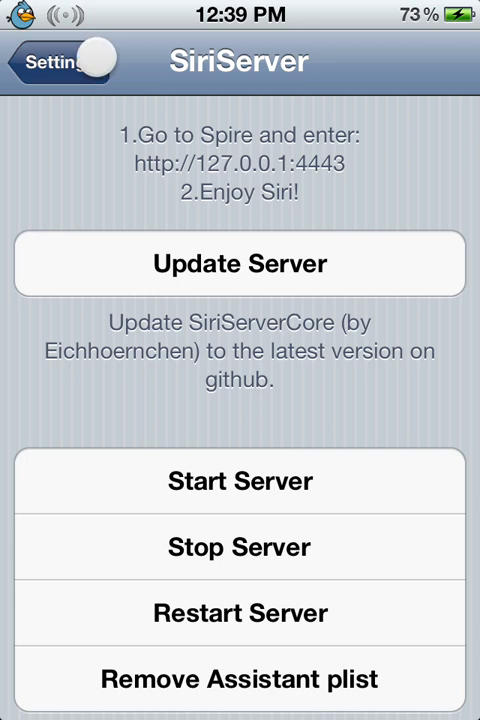
{"action": "left_click", "coordinate": [50, 61]}
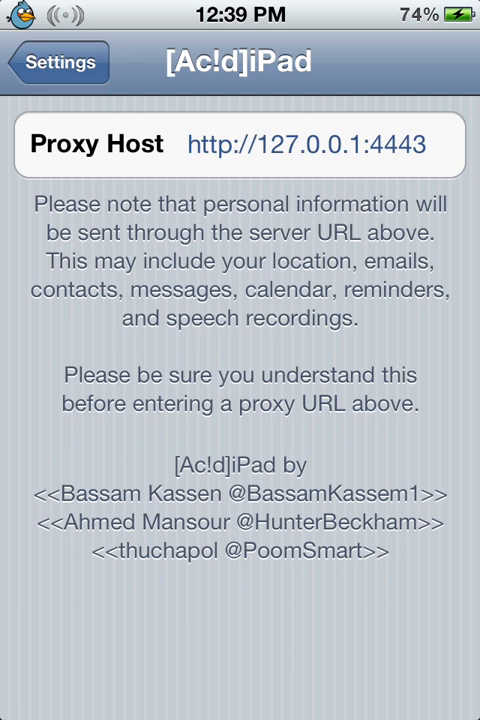
{"action": "left_click", "coordinate": [59, 61]}
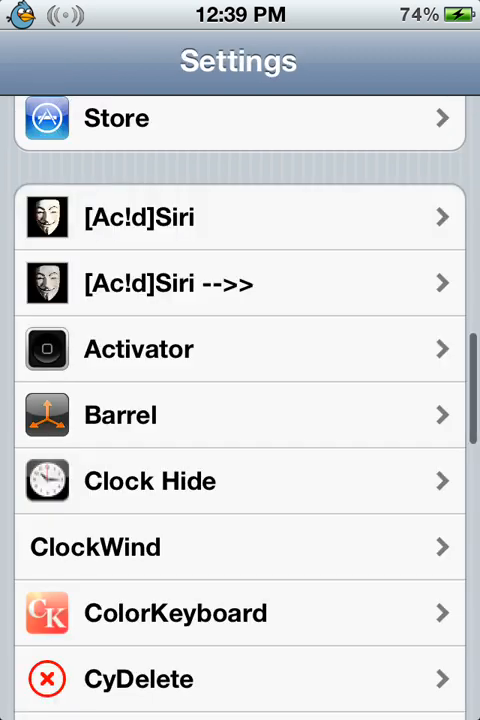